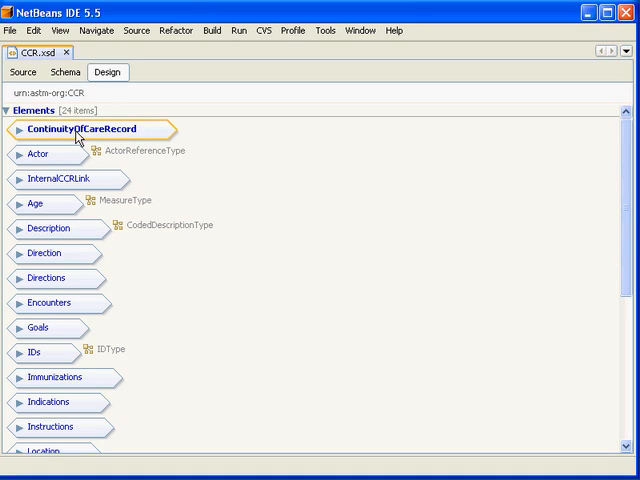
Step: Expand ContinuityOfCareRecord's 13-element sequence and select the Body element
left_click(16, 128)
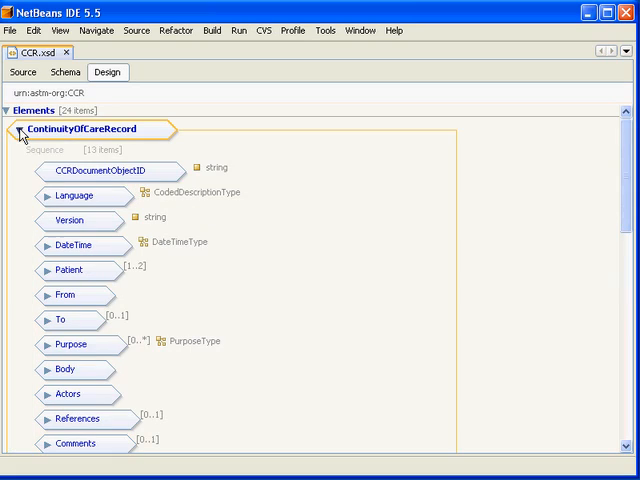
mouse_move(138, 250)
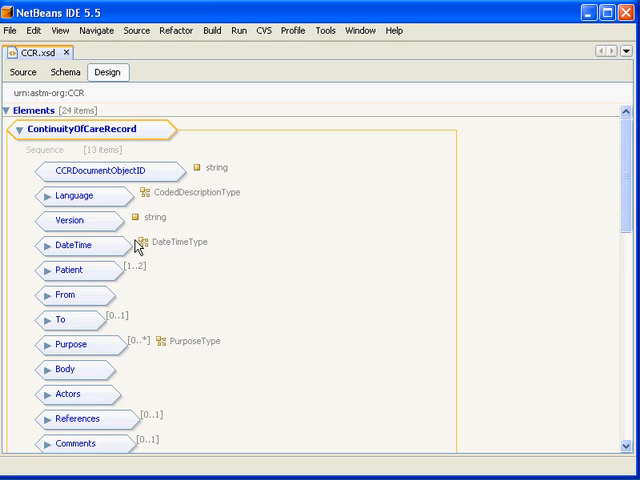
mouse_move(36, 172)
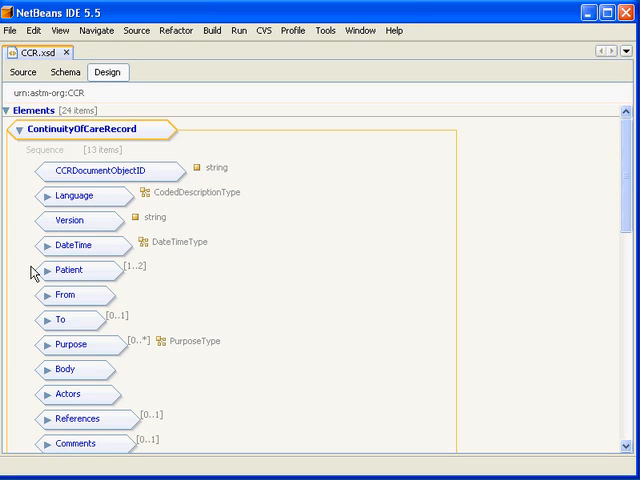
mouse_move(148, 364)
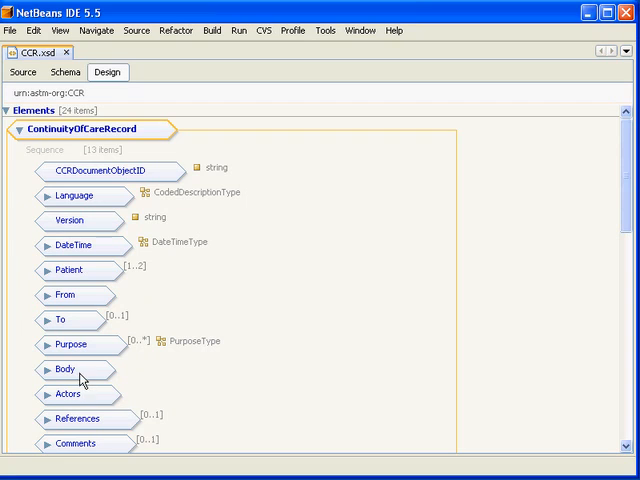
left_click(64, 368)
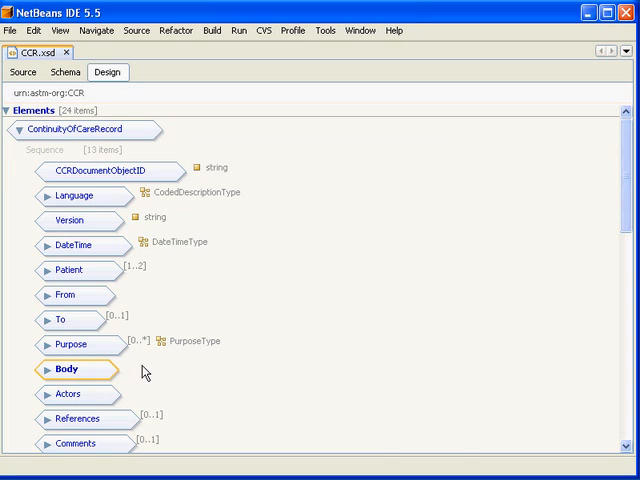
scroll("down", 3)
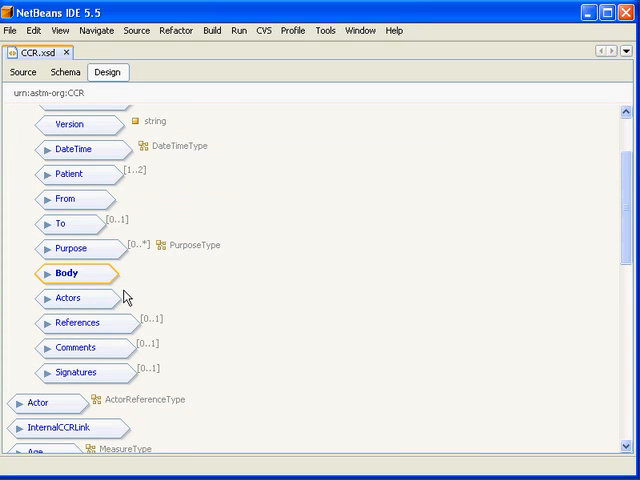
mouse_move(150, 296)
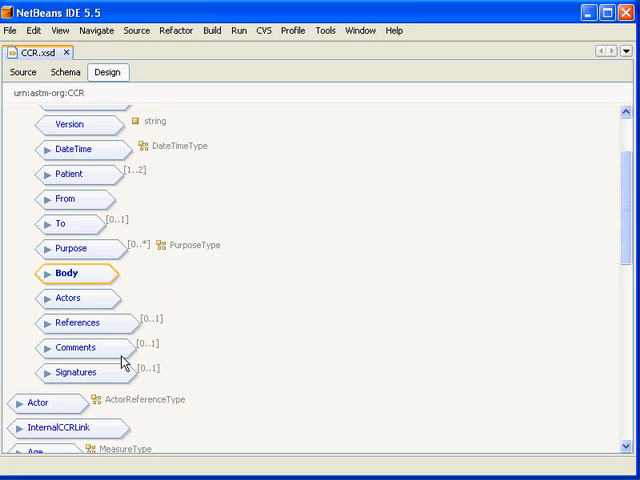
scroll("up", 3)
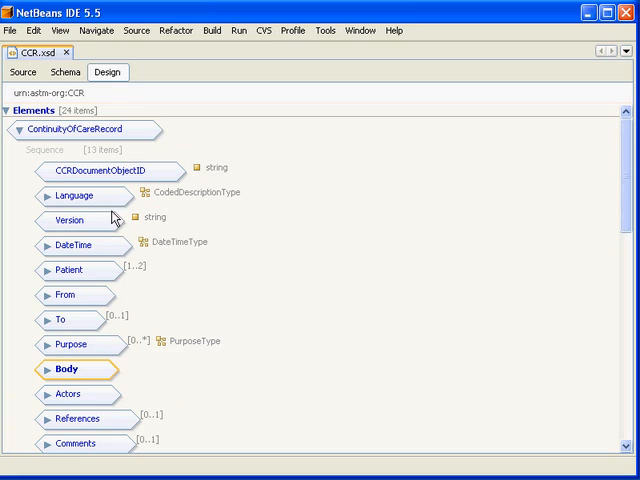
left_click(108, 168)
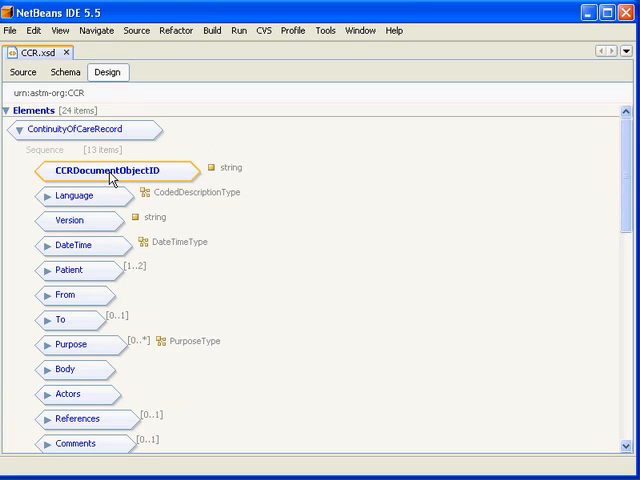
mouse_move(116, 190)
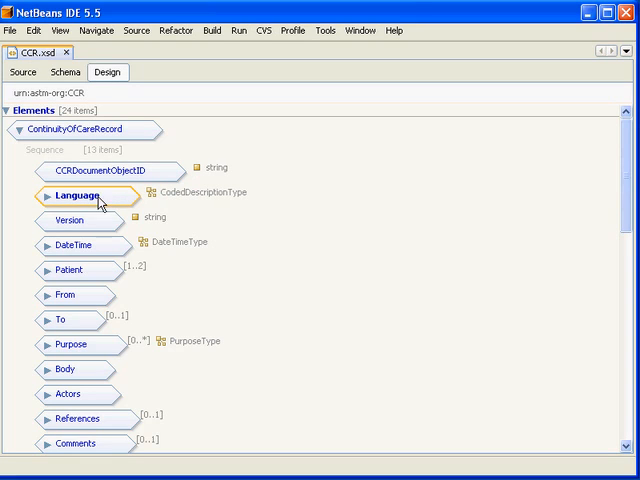
Step: Expand Language to show its CodedDescriptionType children Text, ObjectAttribute and Code
left_click(48, 196)
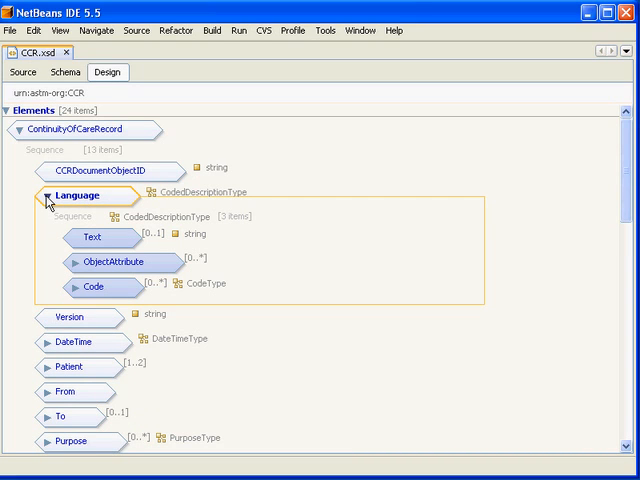
mouse_move(96, 240)
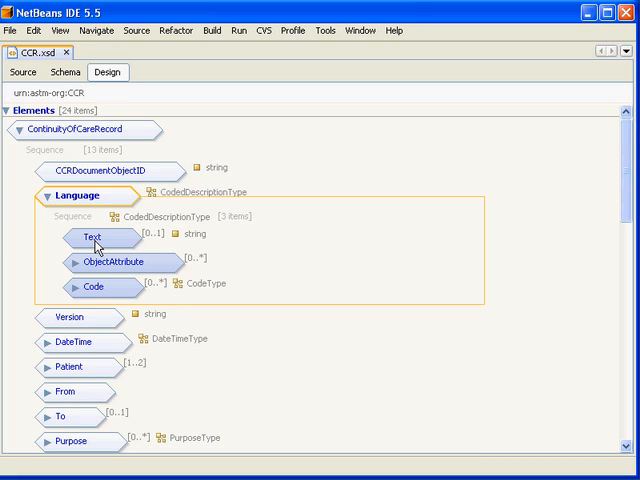
mouse_move(92, 262)
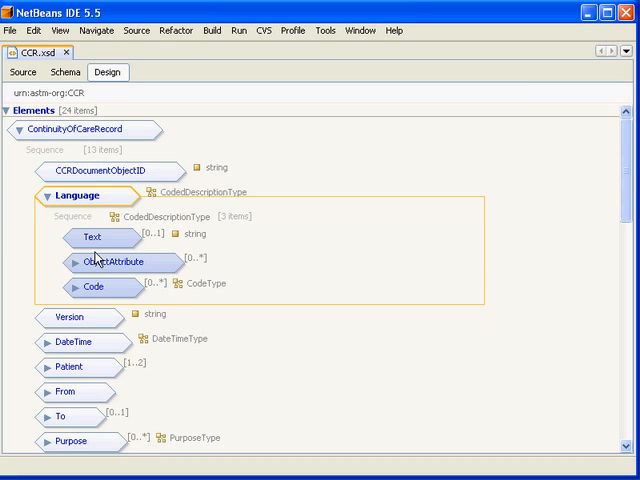
mouse_move(100, 288)
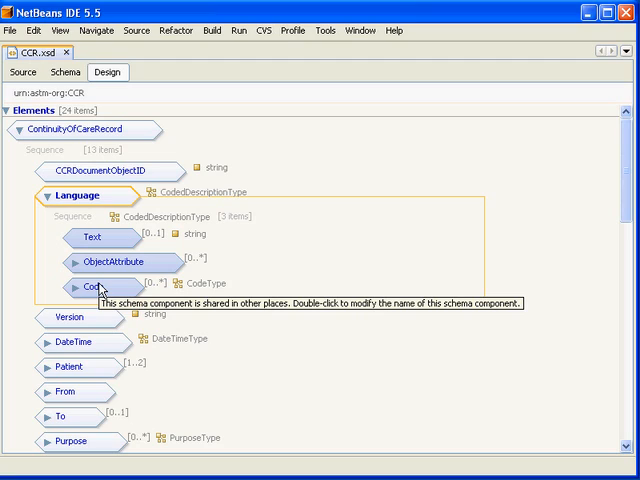
mouse_move(116, 276)
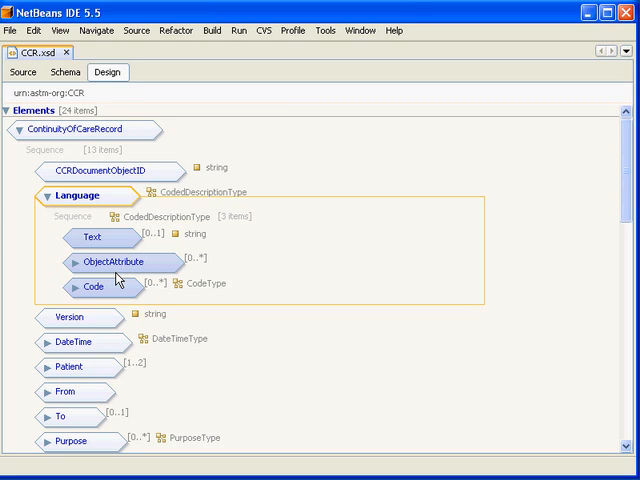
mouse_move(60, 222)
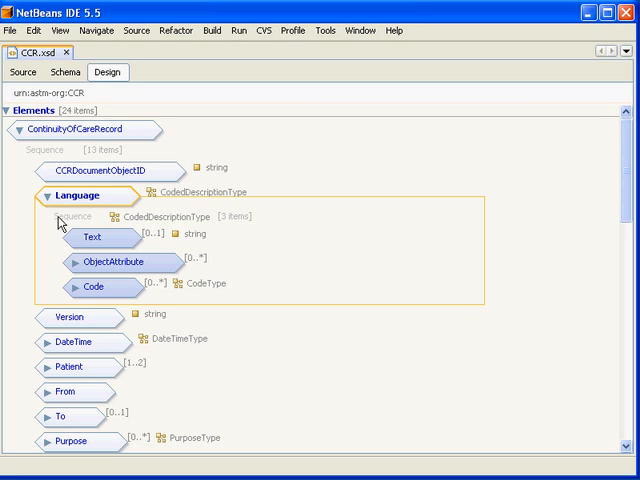
left_click(50, 192)
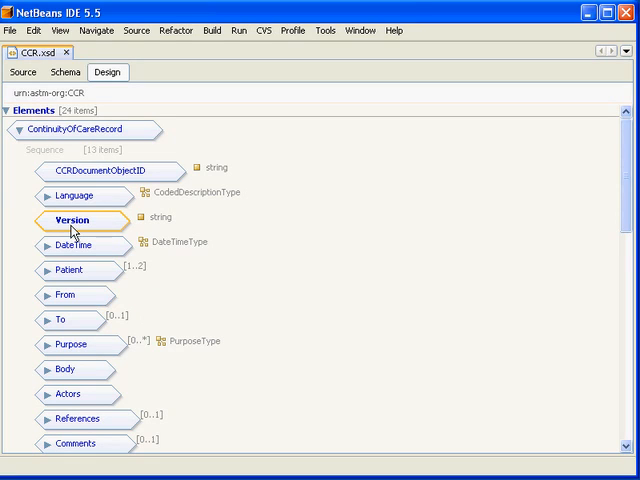
mouse_move(70, 228)
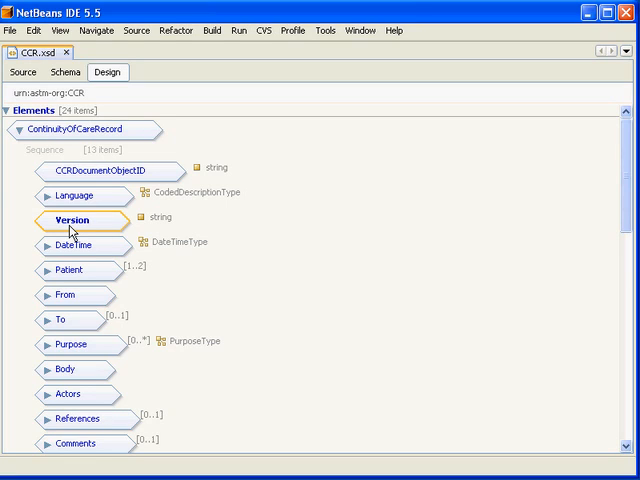
left_click(78, 244)
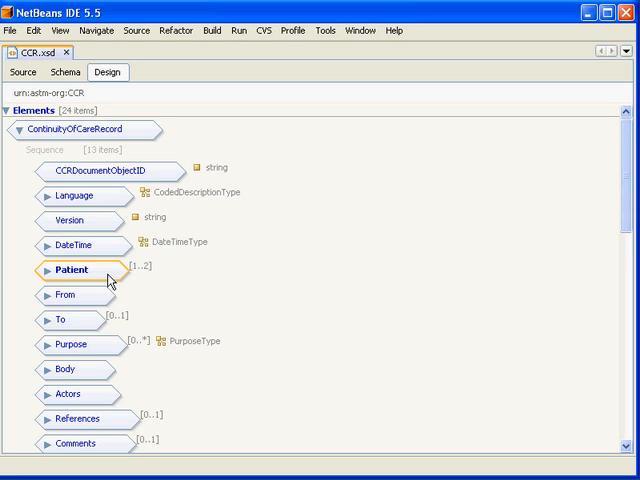
mouse_move(144, 278)
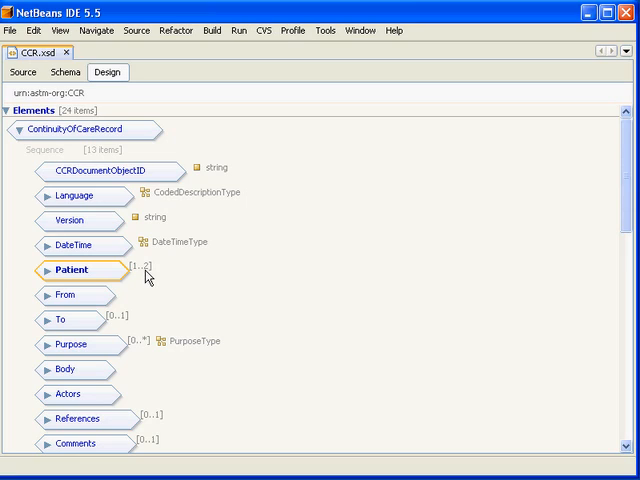
mouse_move(136, 272)
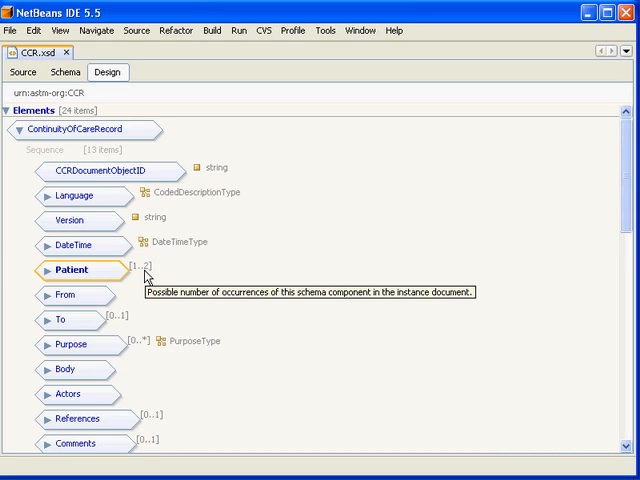
mouse_move(146, 276)
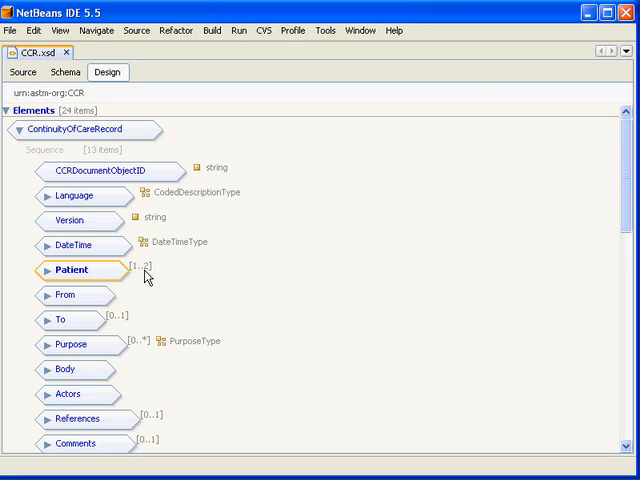
mouse_move(126, 242)
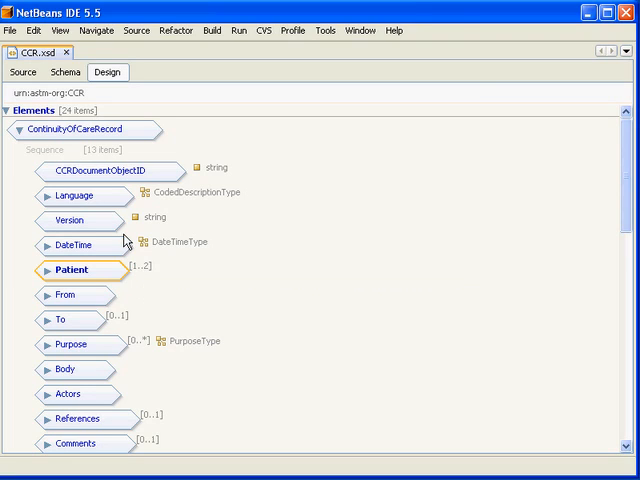
left_click(64, 296)
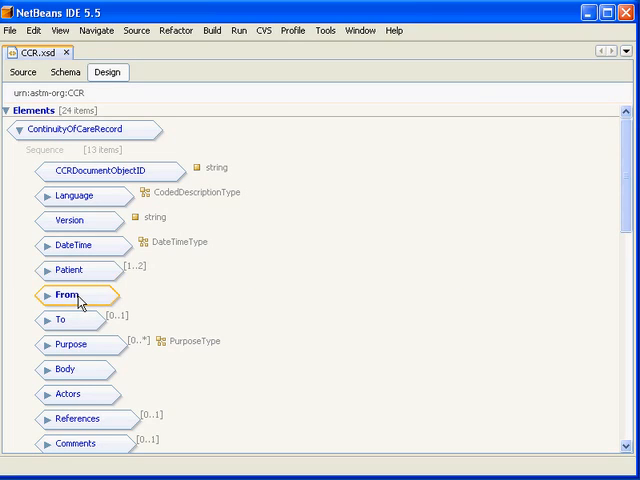
mouse_move(124, 300)
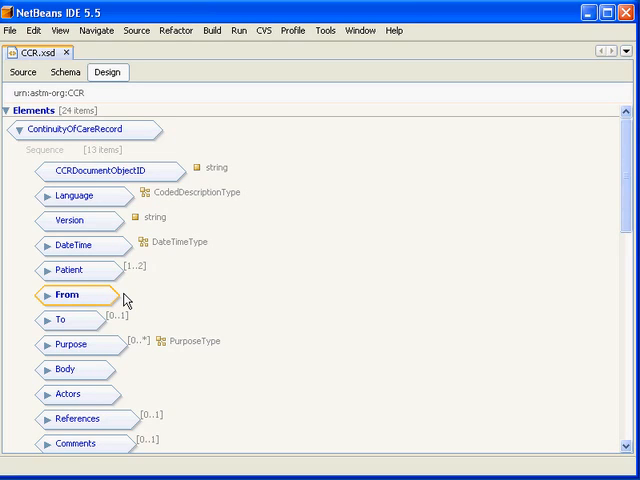
left_click(66, 320)
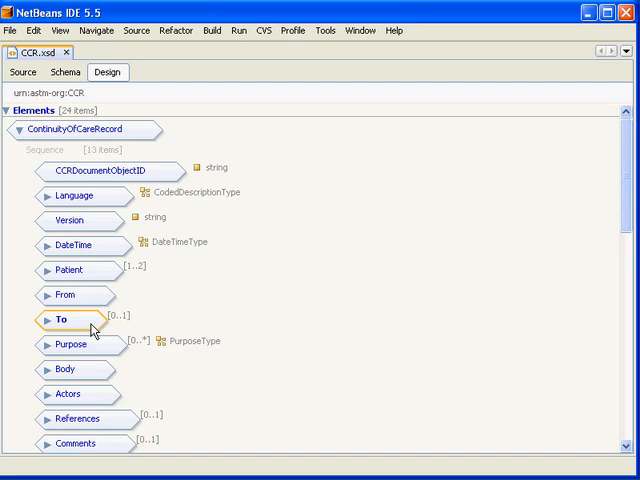
mouse_move(96, 340)
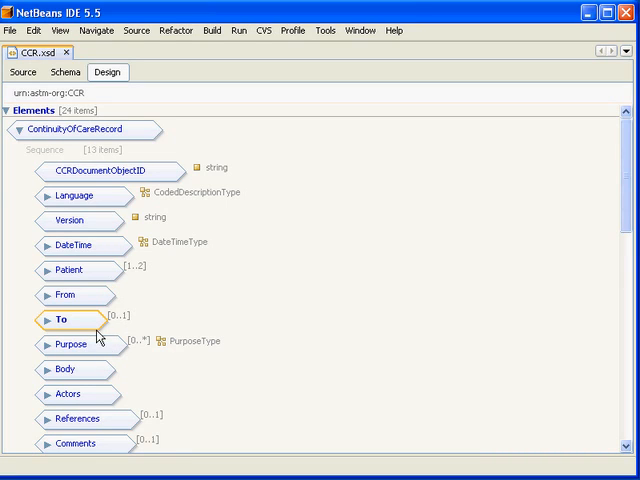
mouse_move(90, 328)
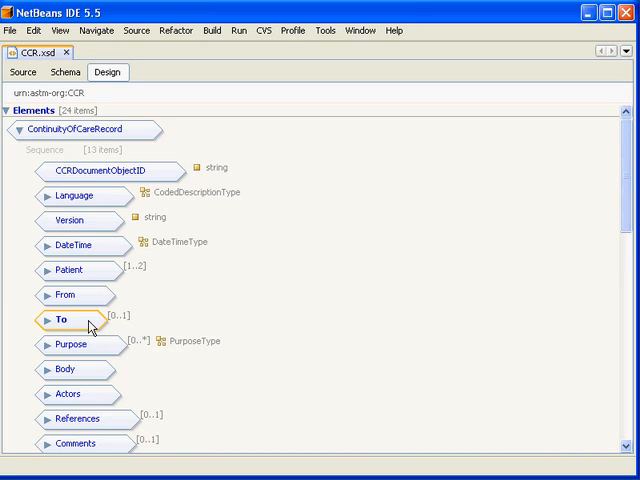
mouse_move(84, 352)
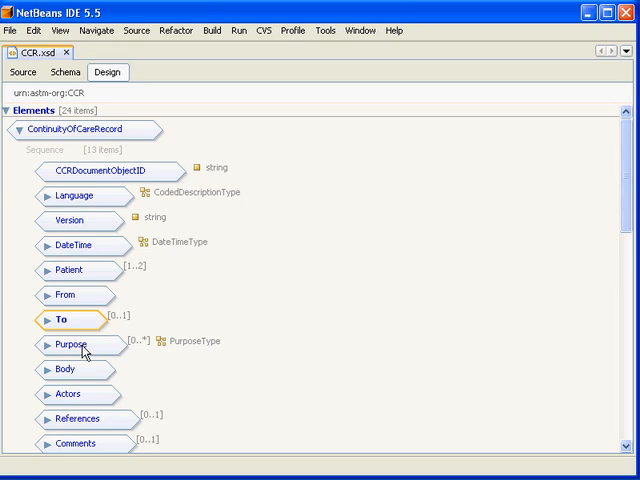
left_click(72, 344)
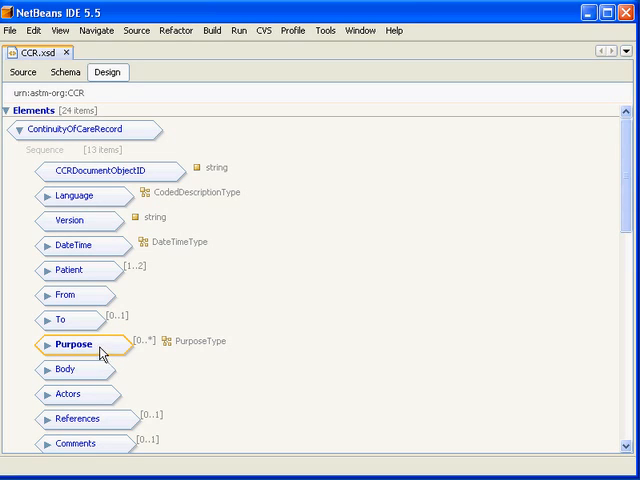
left_click(68, 368)
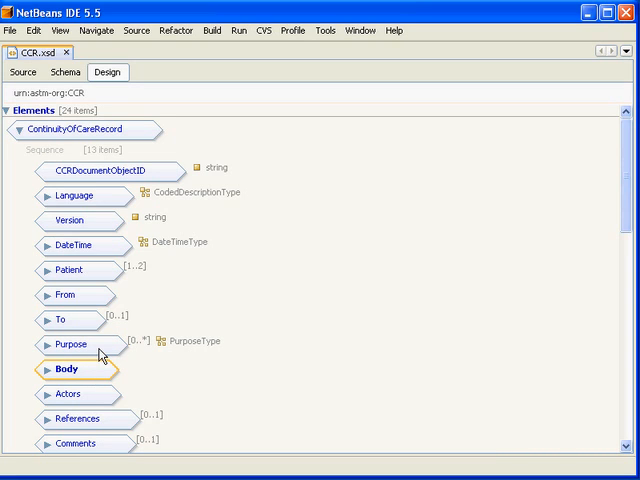
scroll("down", 3)
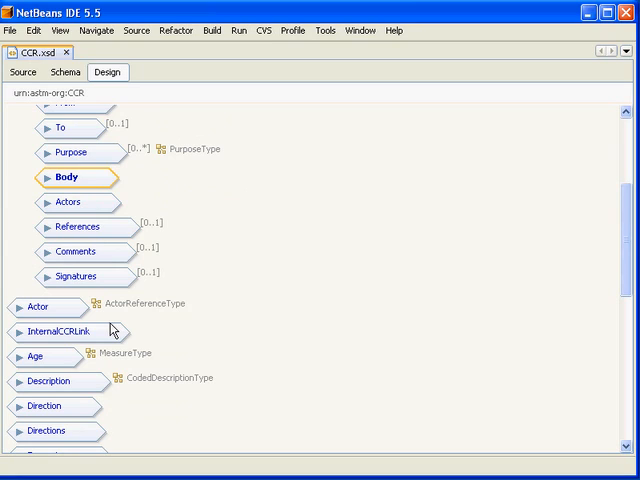
mouse_move(100, 238)
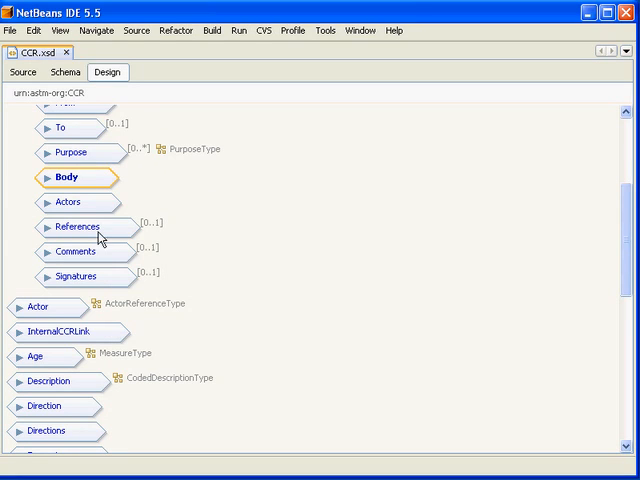
left_click(72, 202)
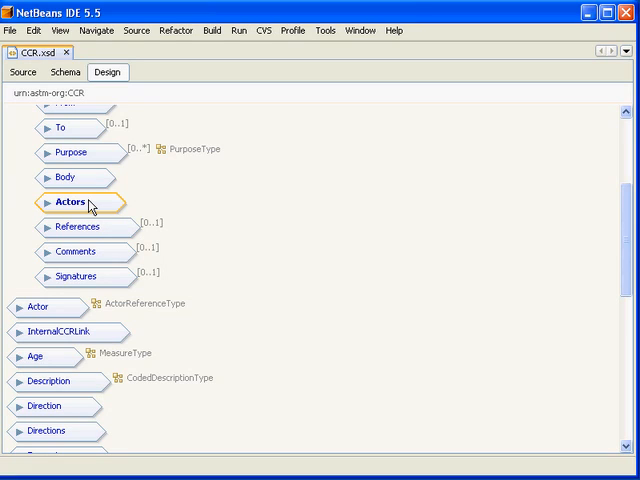
mouse_move(76, 228)
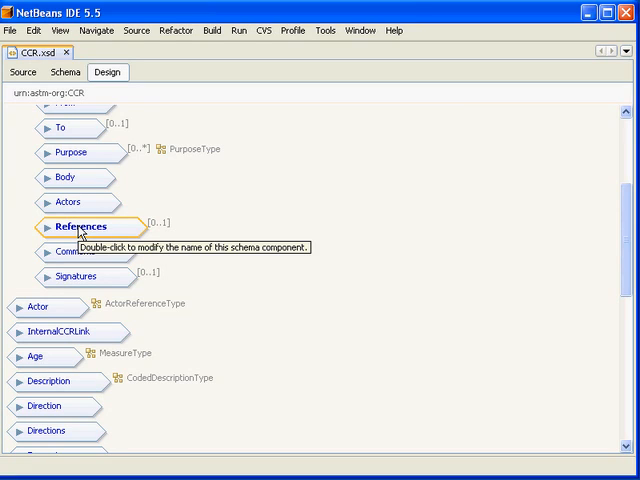
mouse_move(116, 256)
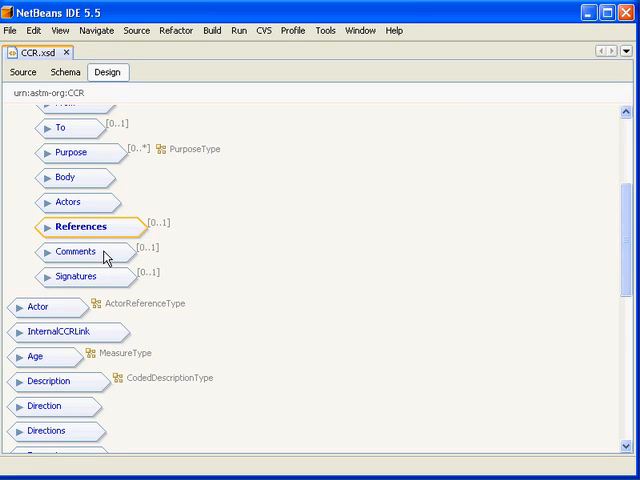
left_click(76, 252)
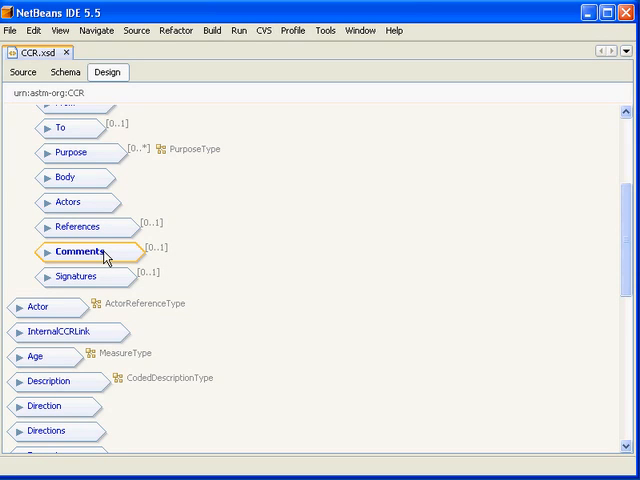
left_click(76, 276)
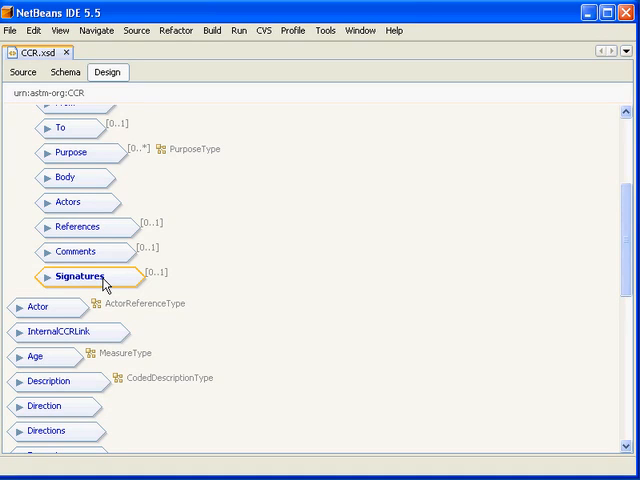
mouse_move(84, 164)
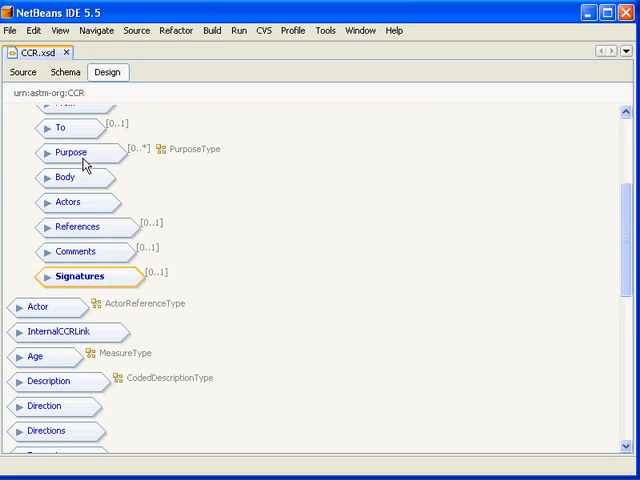
left_click(64, 176)
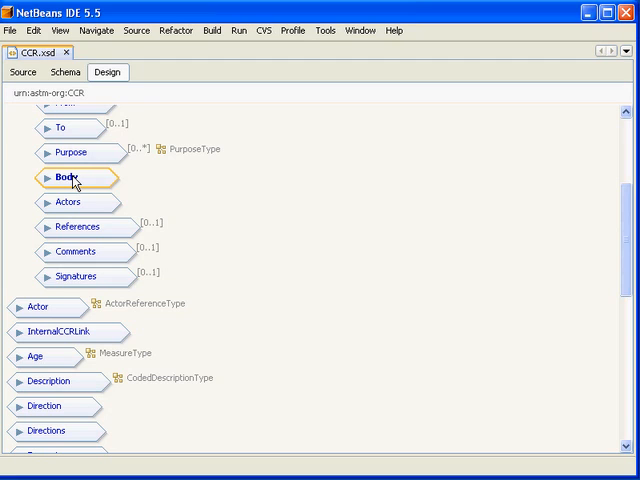
left_click(52, 176)
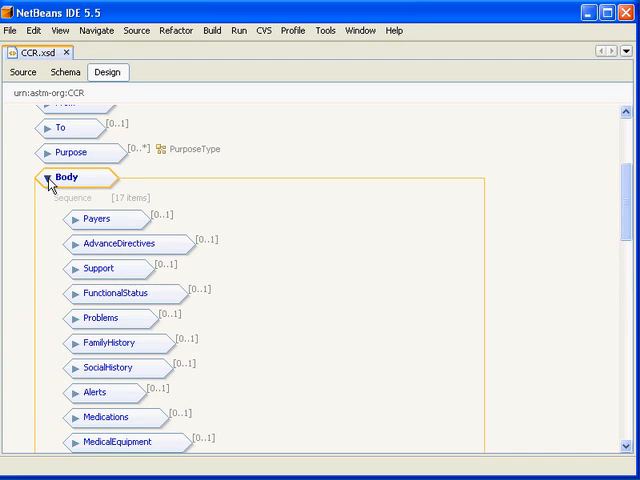
scroll("up", 3)
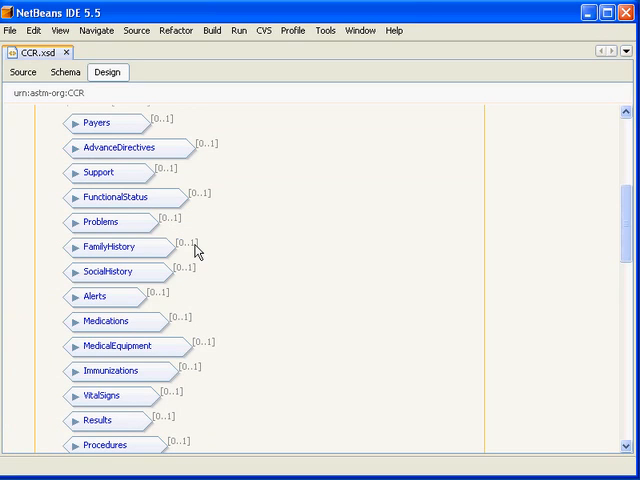
left_click(98, 122)
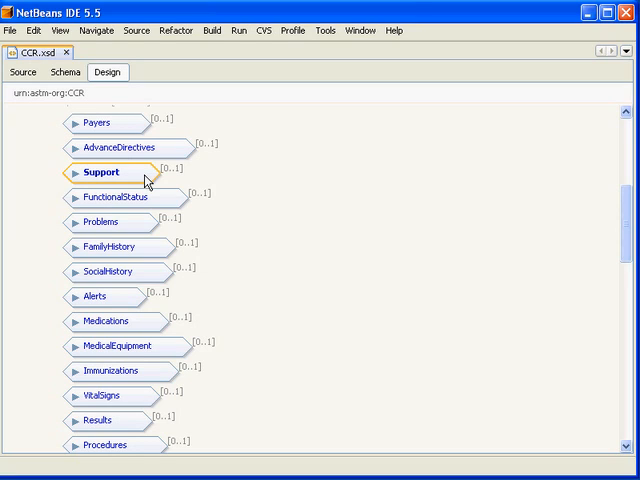
mouse_move(144, 172)
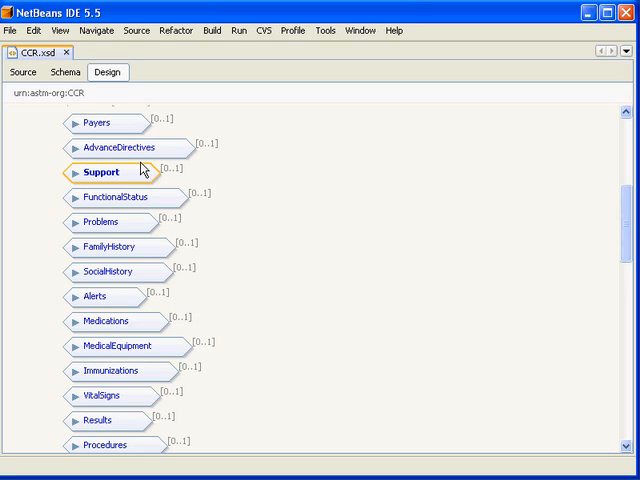
left_click(112, 196)
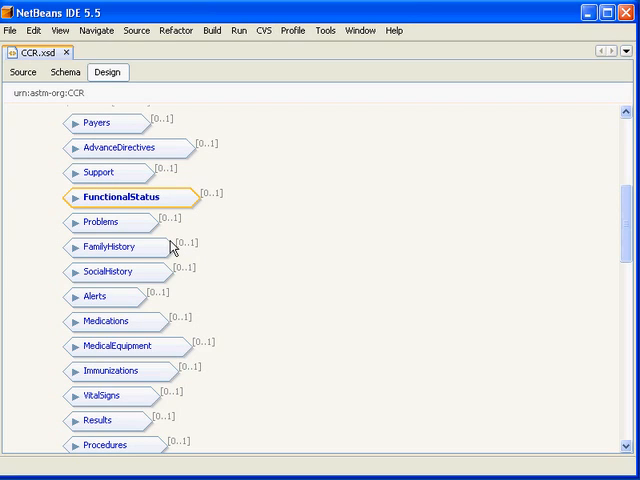
left_click(104, 220)
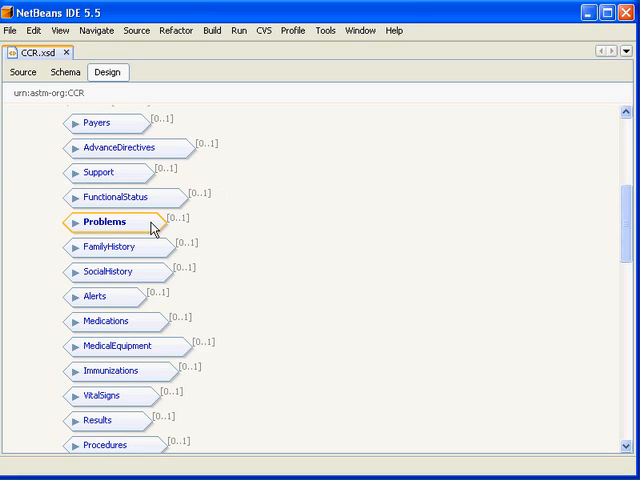
left_click(116, 246)
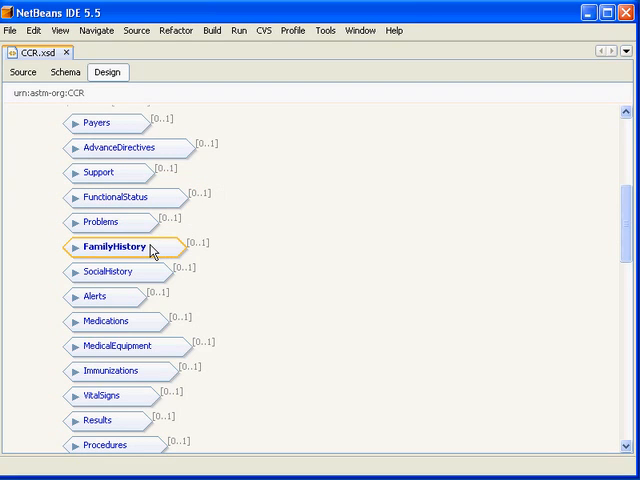
left_click(110, 272)
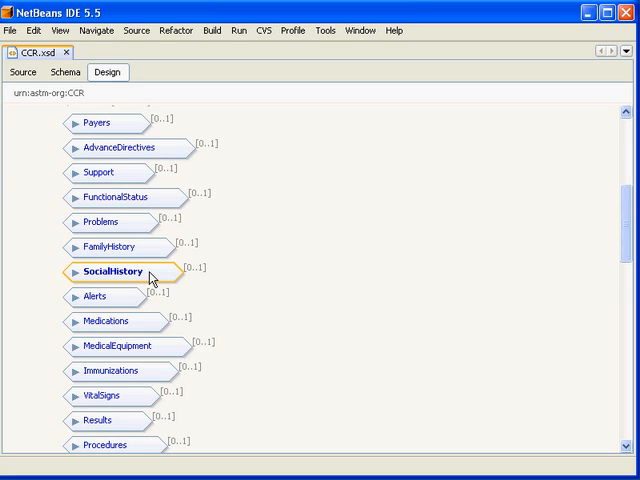
left_click(96, 296)
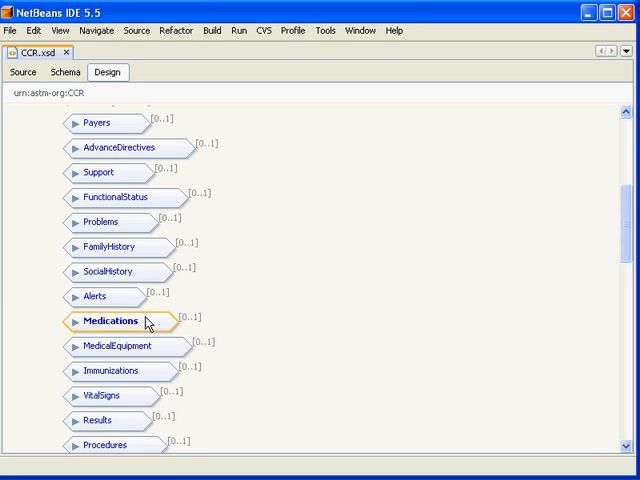
scroll("down", 3)
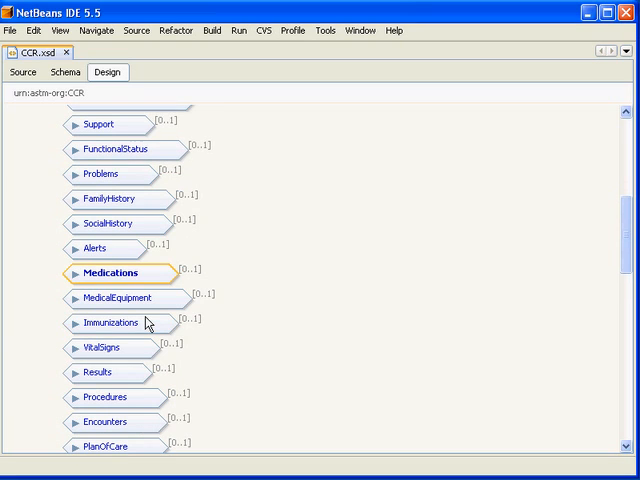
scroll("down", 3)
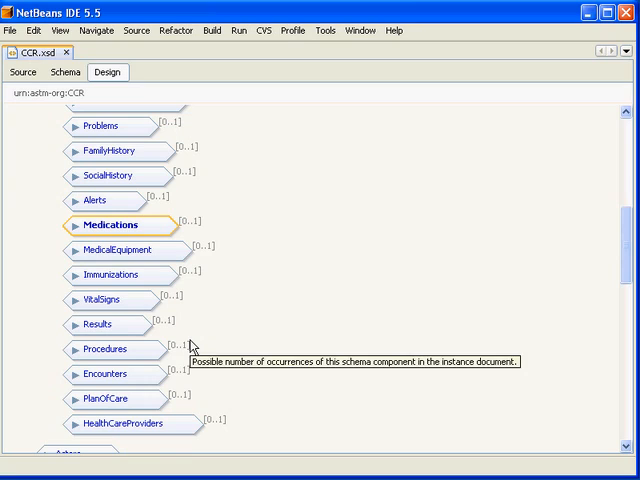
mouse_move(194, 346)
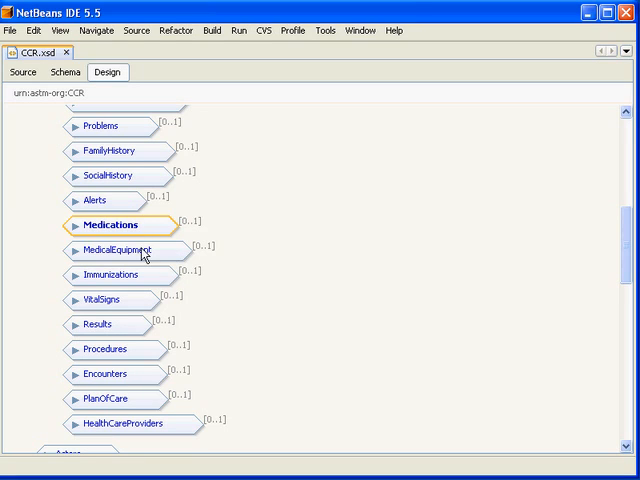
left_click(128, 250)
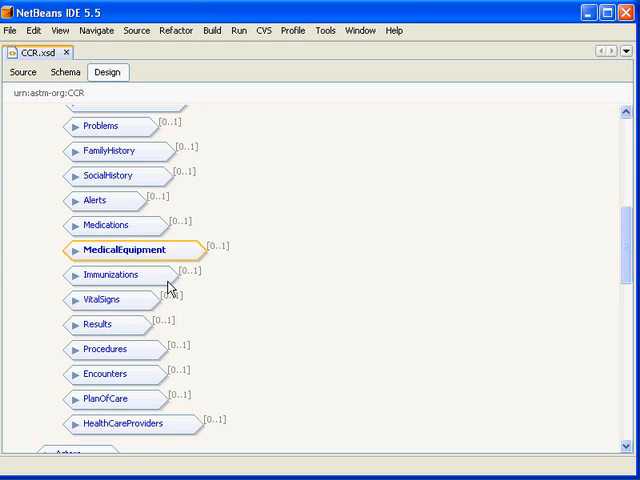
left_click(120, 274)
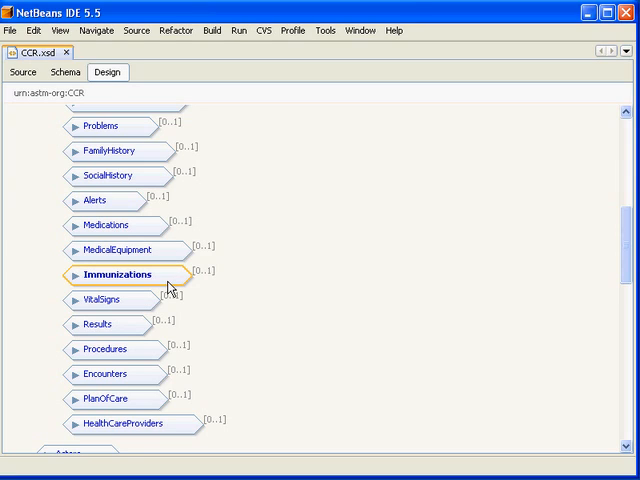
scroll("down", 3)
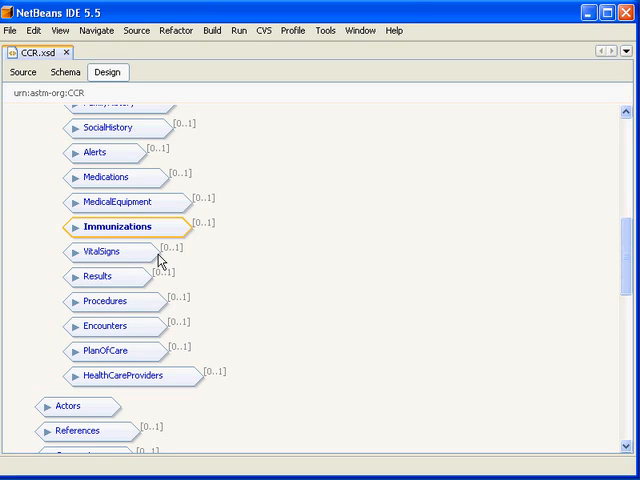
left_click(118, 252)
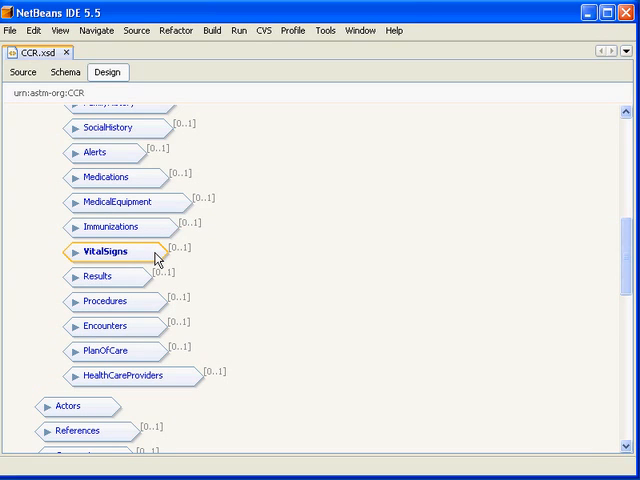
mouse_move(140, 278)
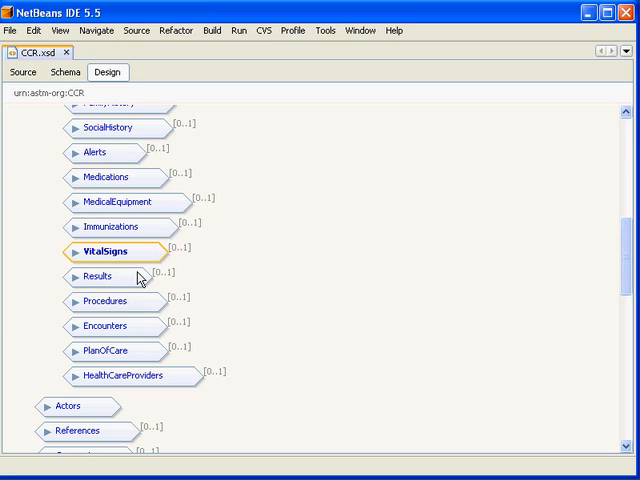
left_click(96, 276)
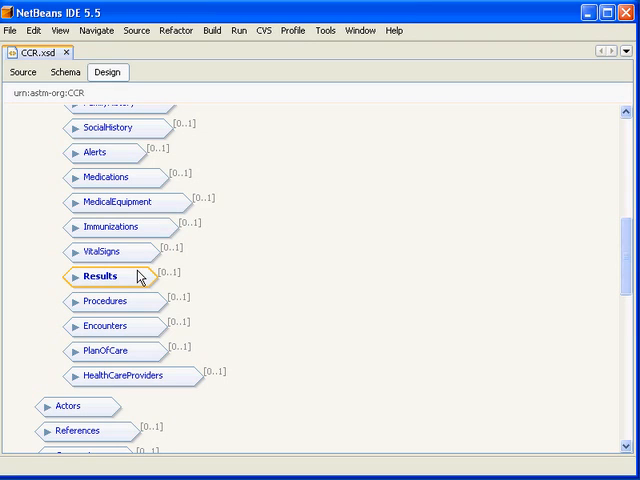
mouse_move(130, 304)
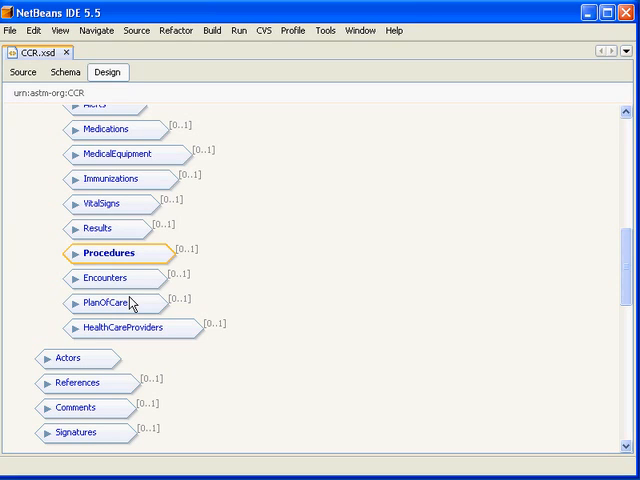
left_click(110, 276)
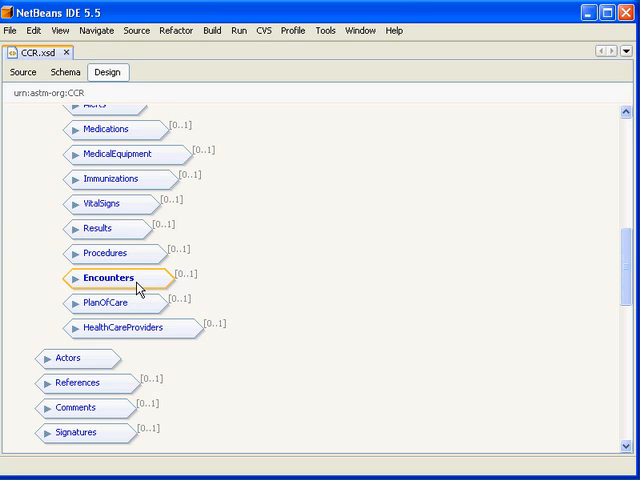
mouse_move(136, 304)
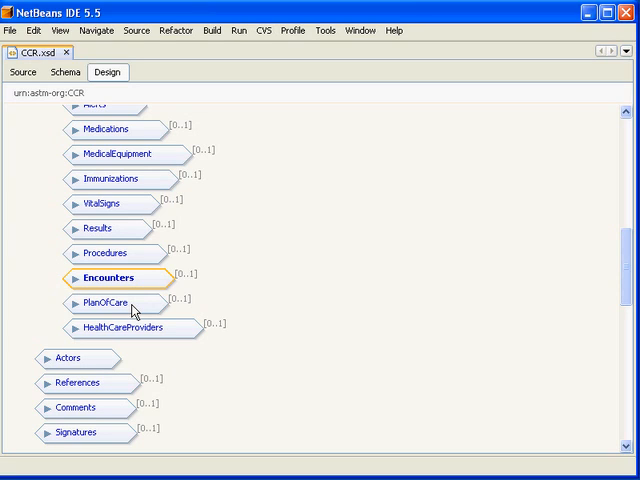
left_click(104, 304)
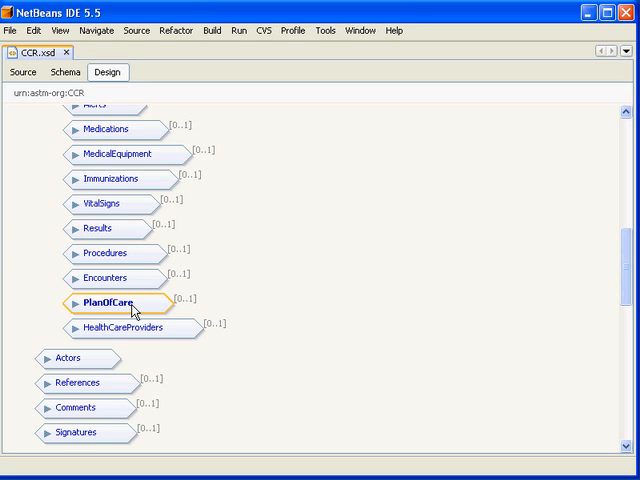
left_click(128, 328)
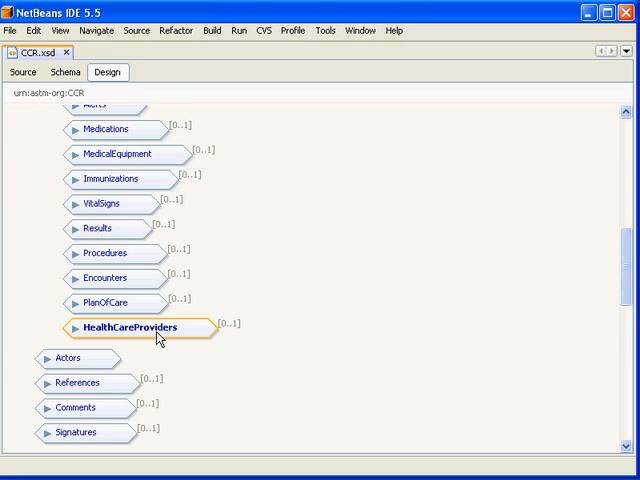
Step: Collapse Body's children so ContinuityOfCareRecord's 13-item sequence is back in view
scroll("up", 3)
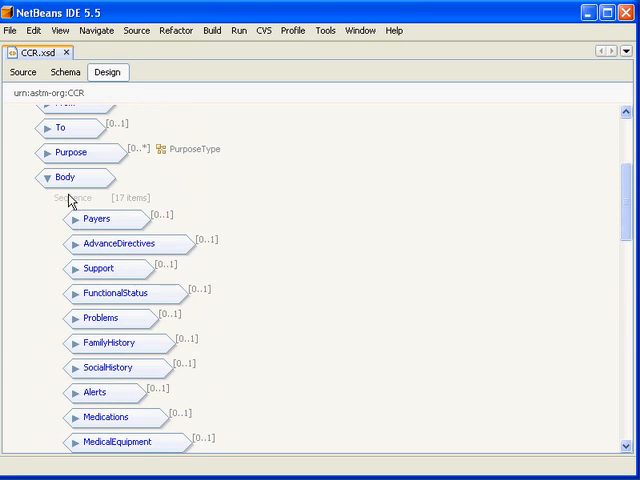
left_click(50, 176)
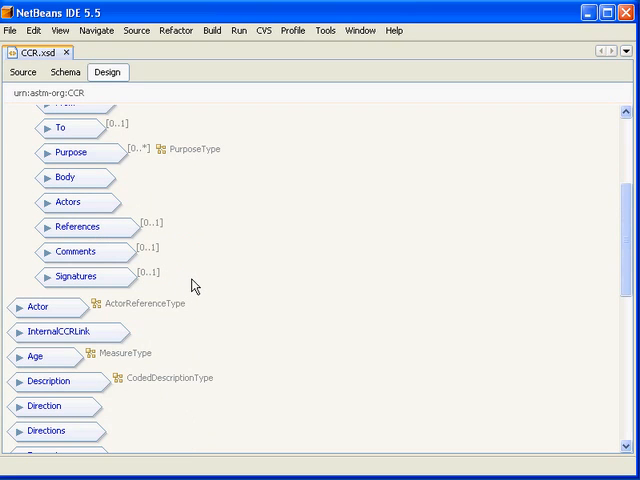
scroll("up", 3)
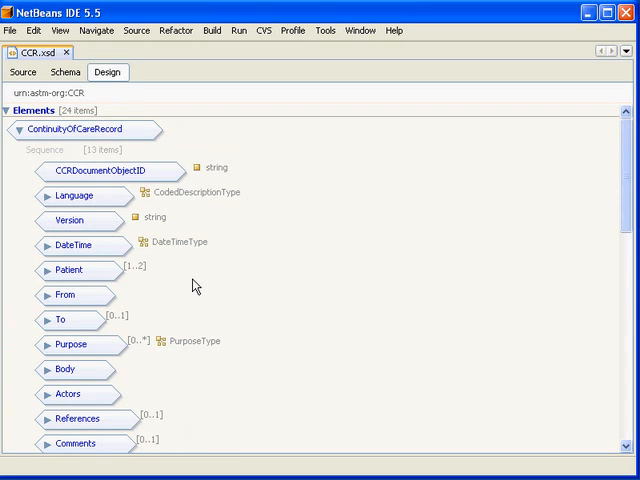